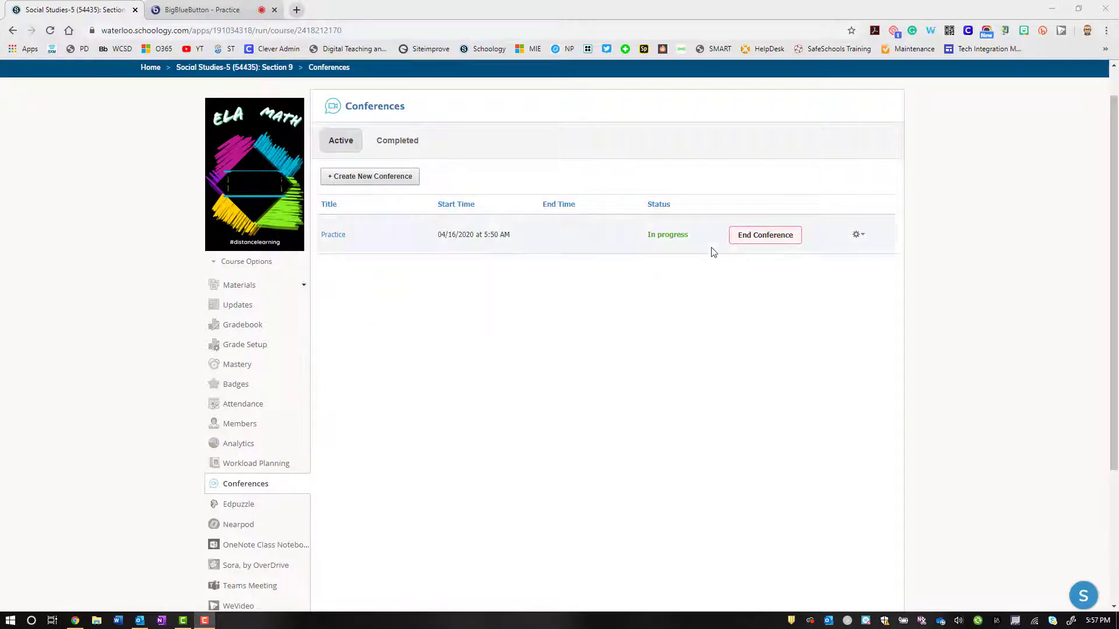
mouse_move(443, 346)
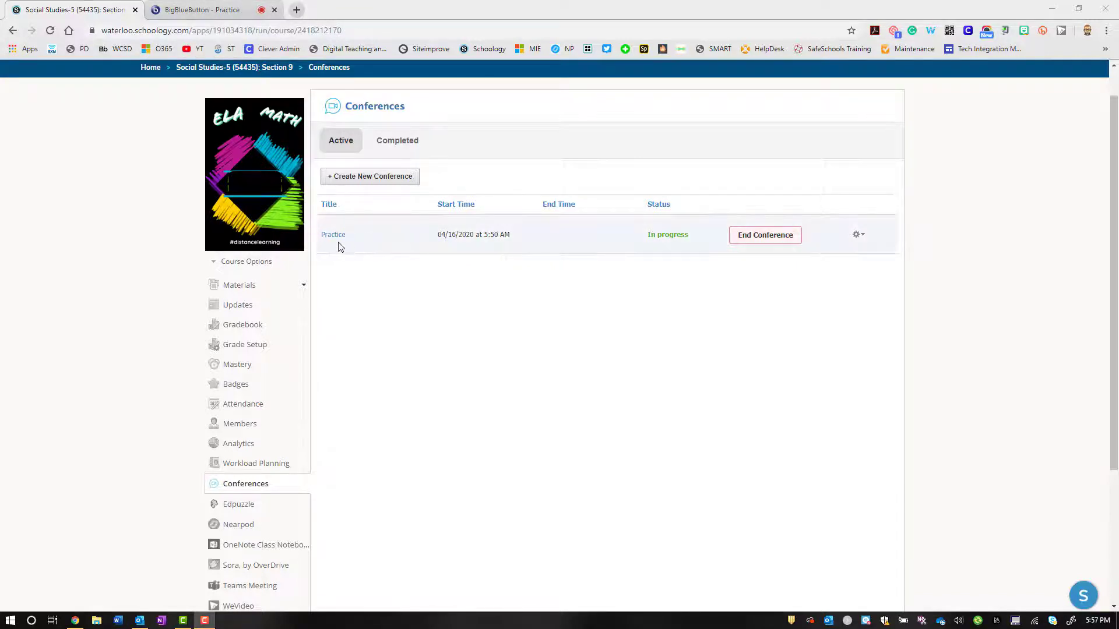
Join the in-progress 'Practice' conference from Schoology's Conferences page
click(200, 9)
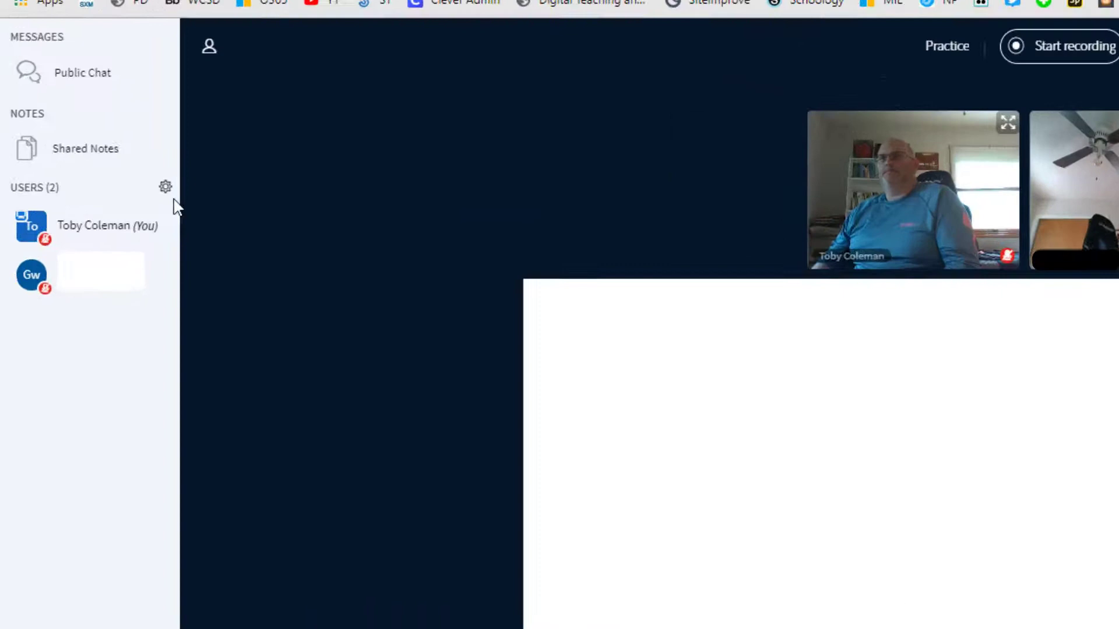
Open the 'Lock viewers' settings from the Users gear menu
click(166, 187)
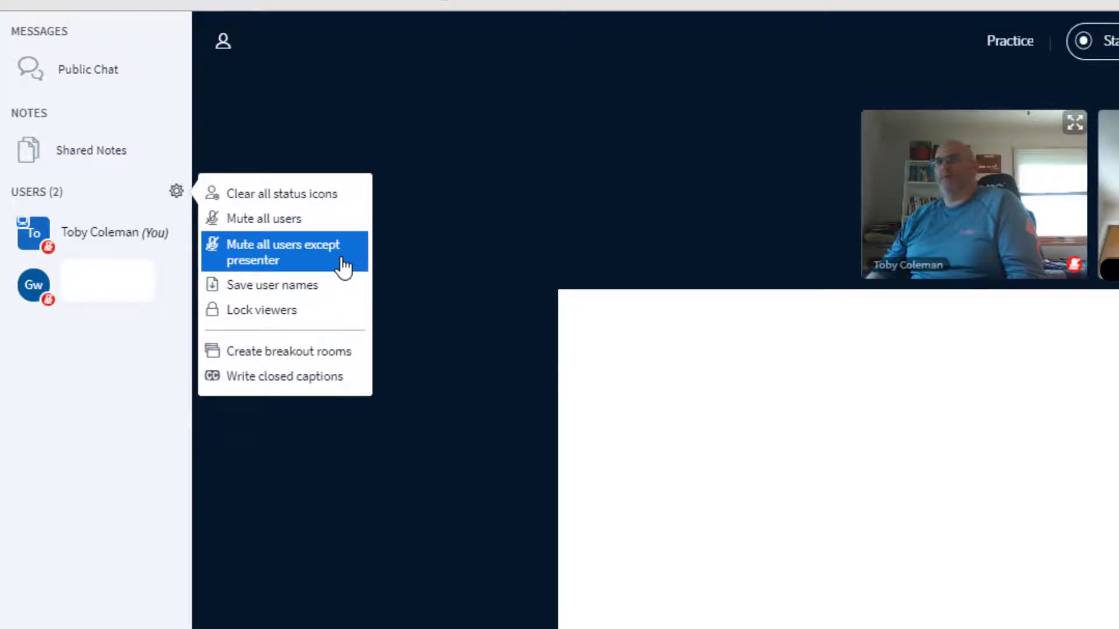
click(282, 252)
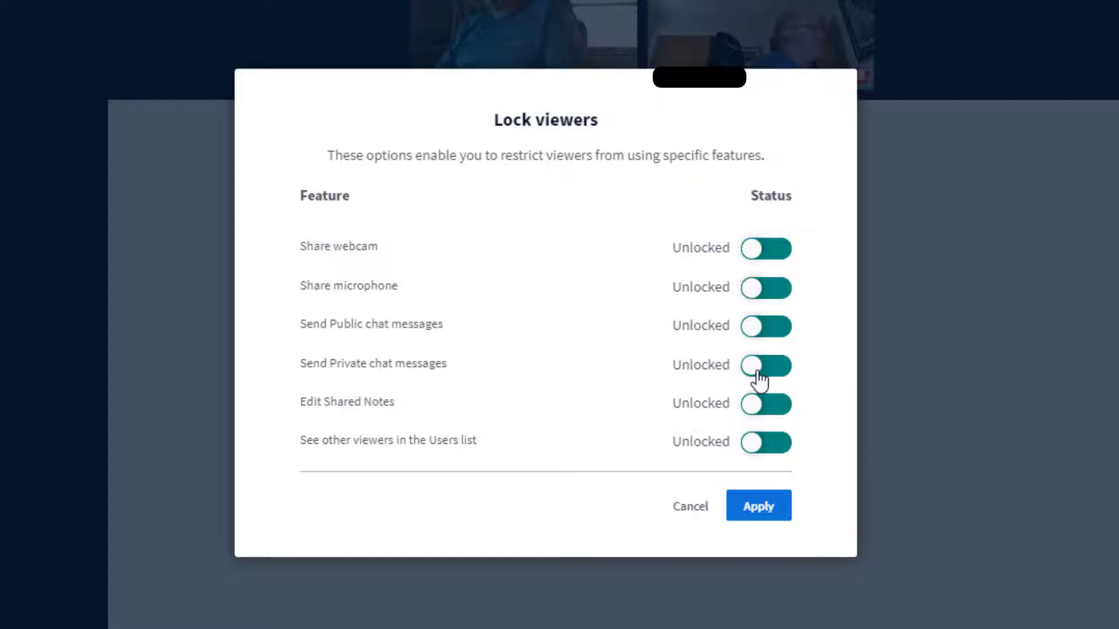
Lock 'Send Private chat messages' for viewers and apply the change
click(766, 365)
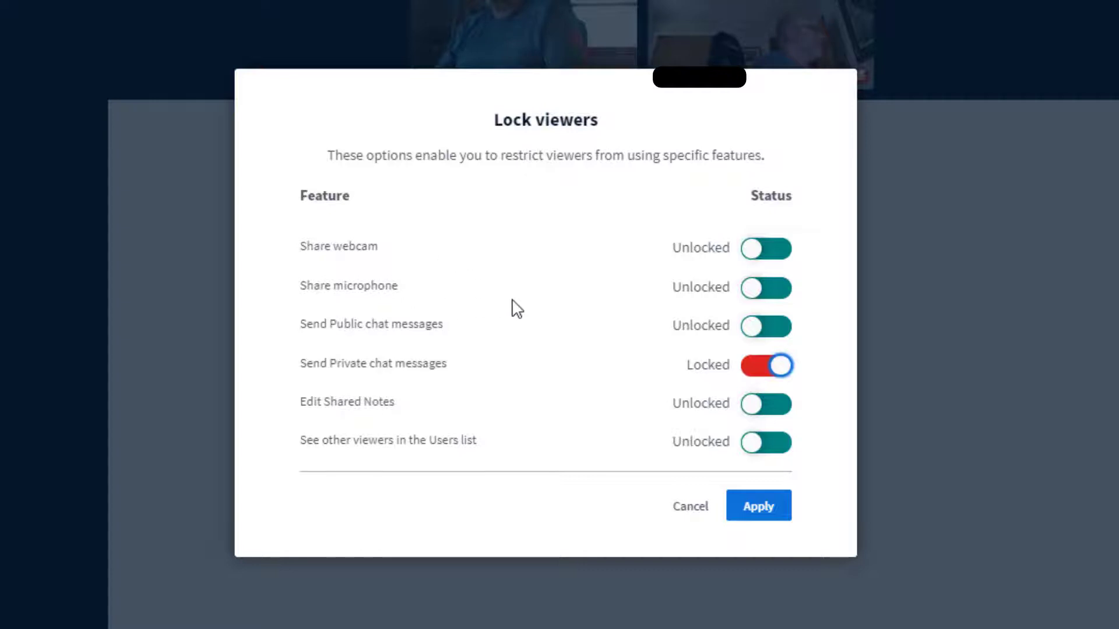
mouse_move(666, 333)
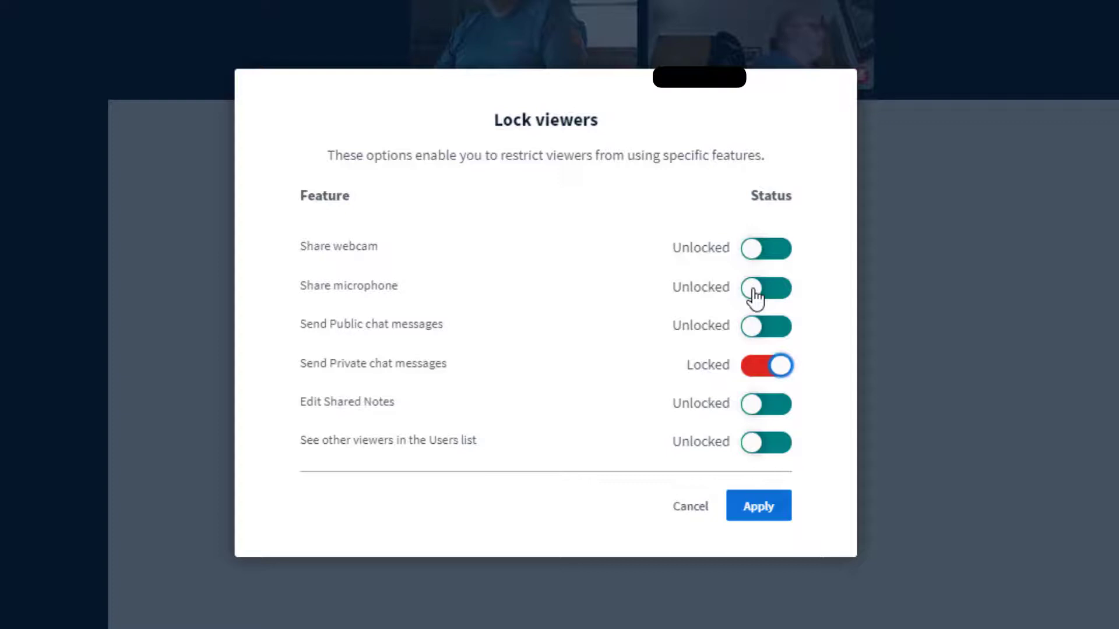
mouse_move(385, 255)
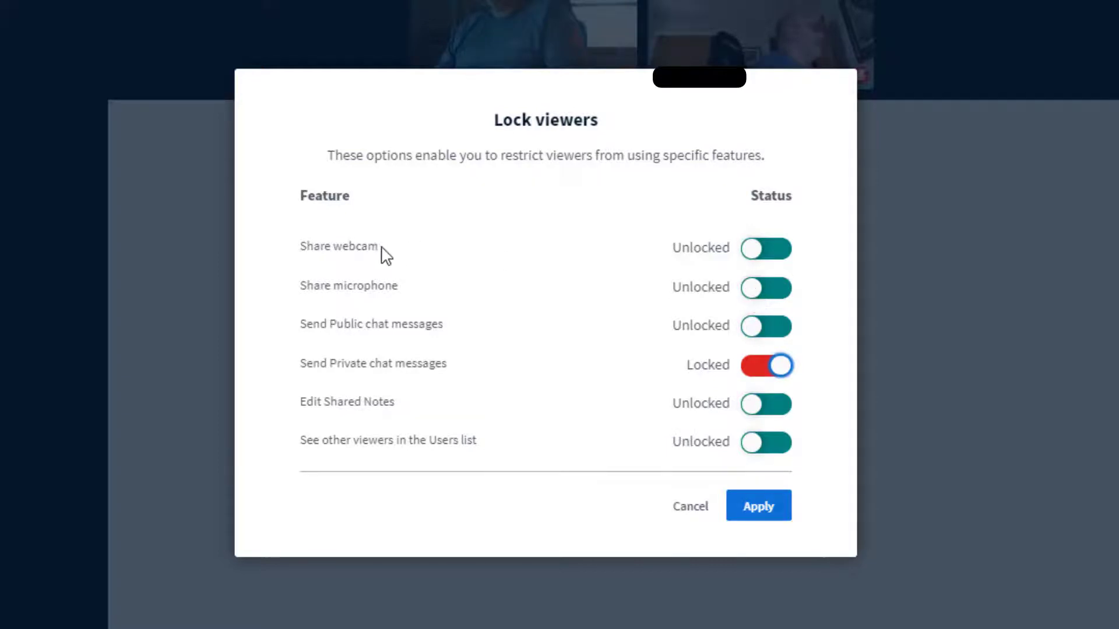
mouse_move(374, 411)
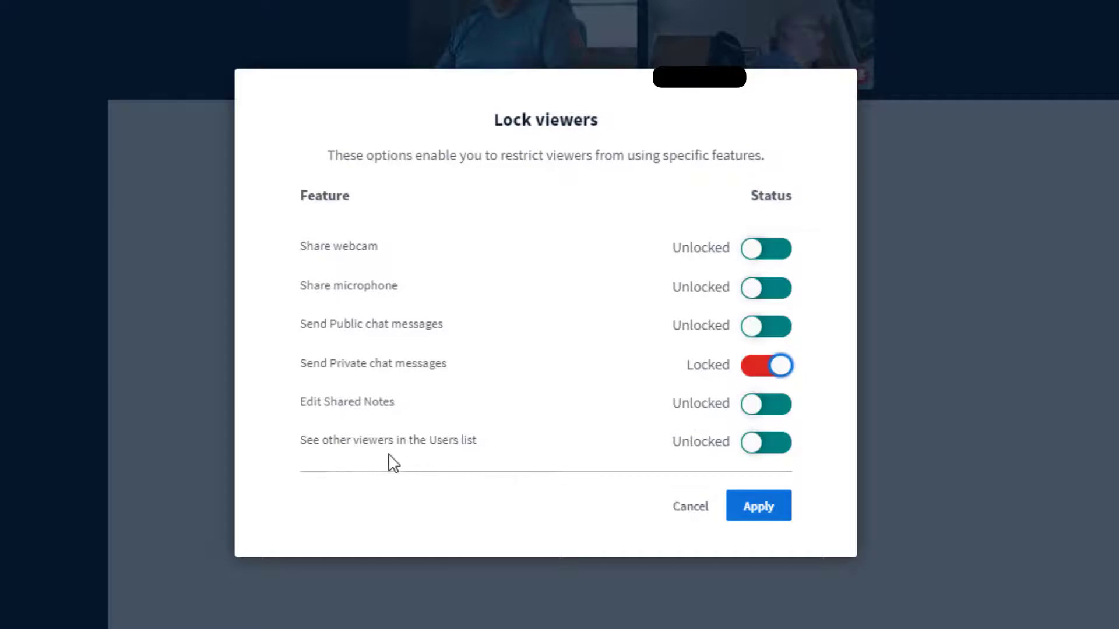
mouse_move(476, 459)
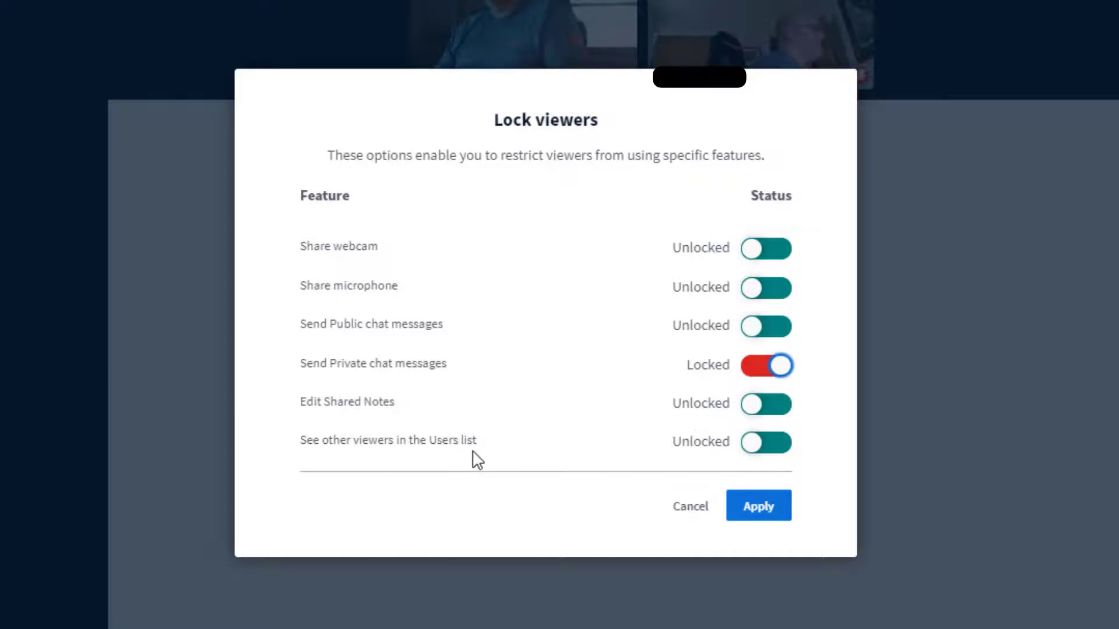
mouse_move(441, 384)
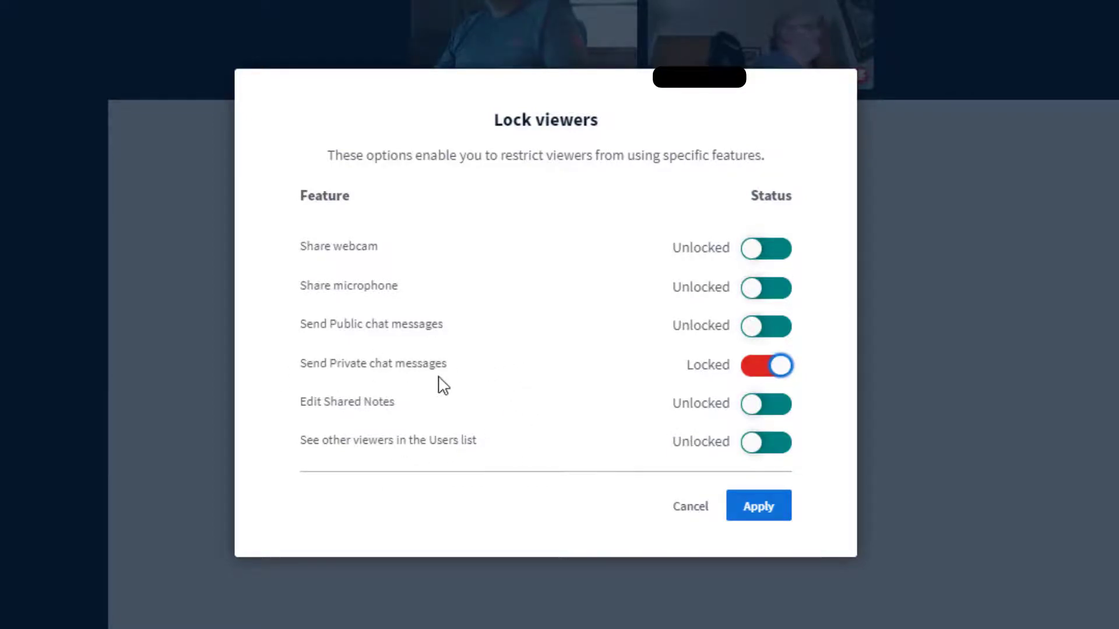
click(758, 506)
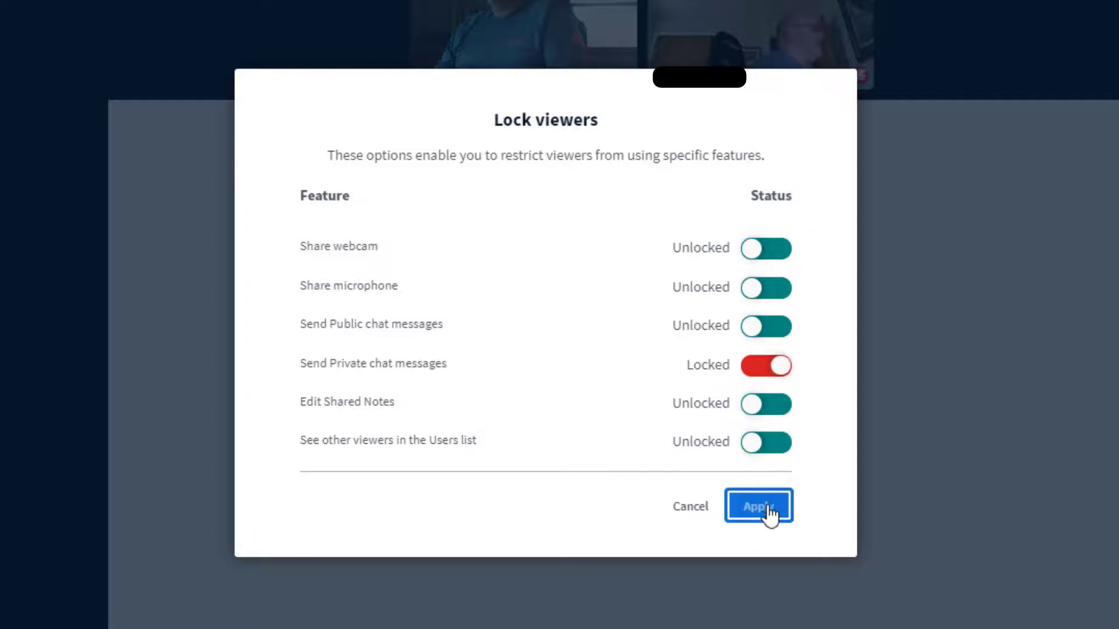
click(758, 506)
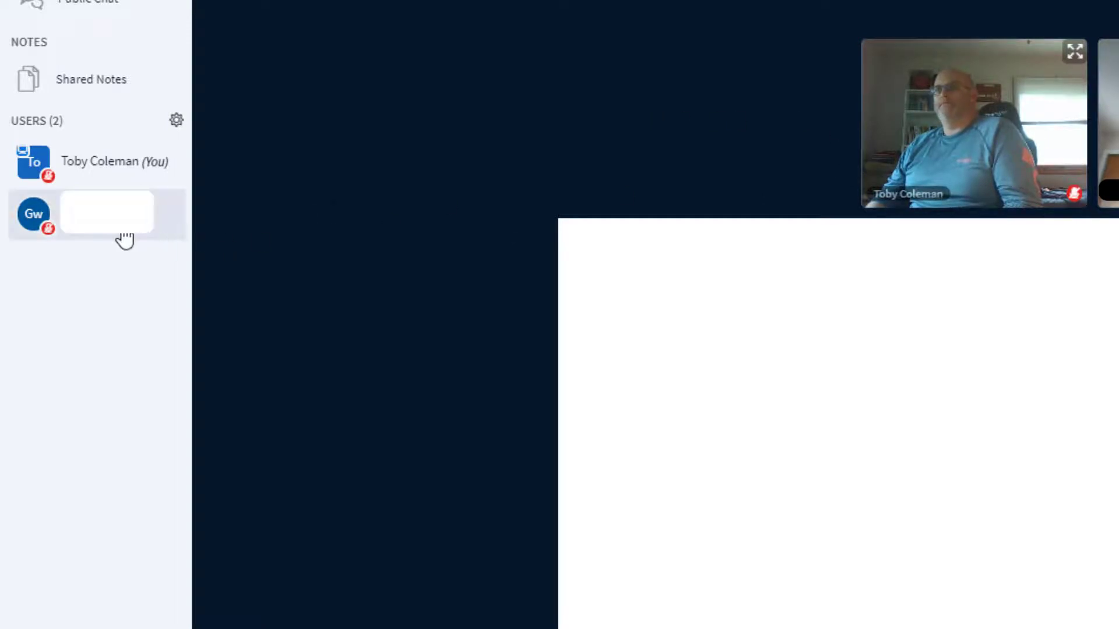
Open the other participant's options menu from the Users list
click(107, 214)
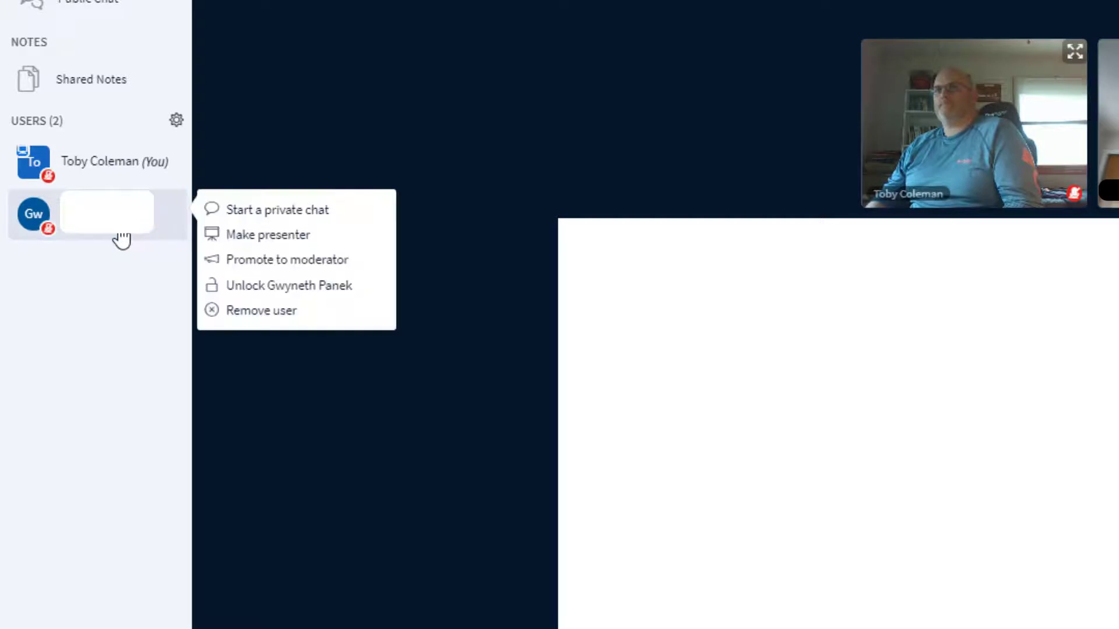
mouse_move(287, 259)
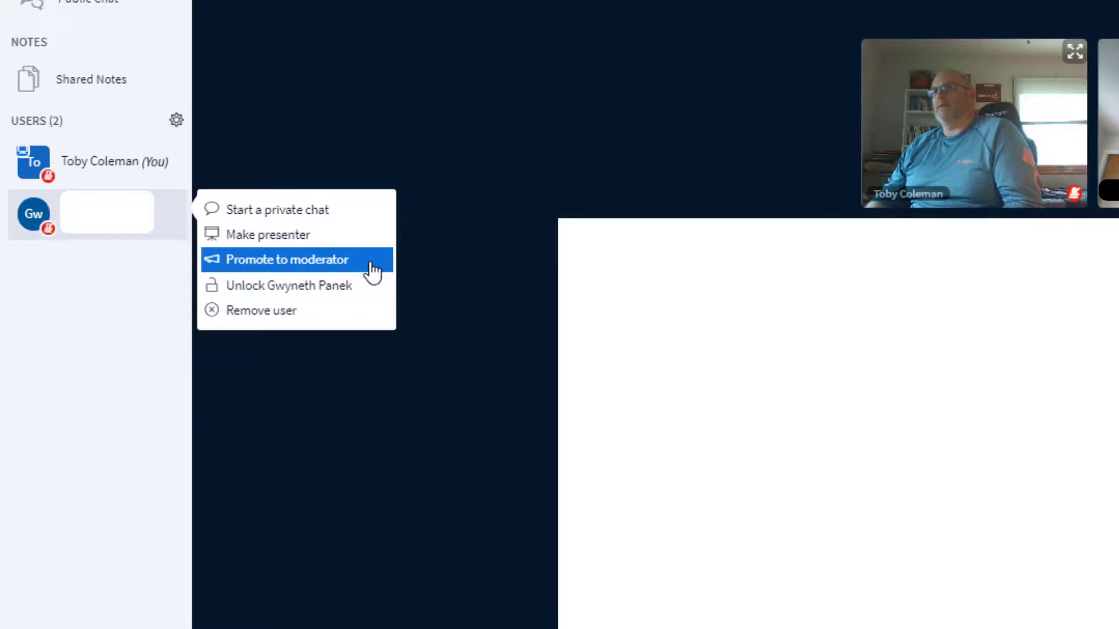
mouse_move(363, 242)
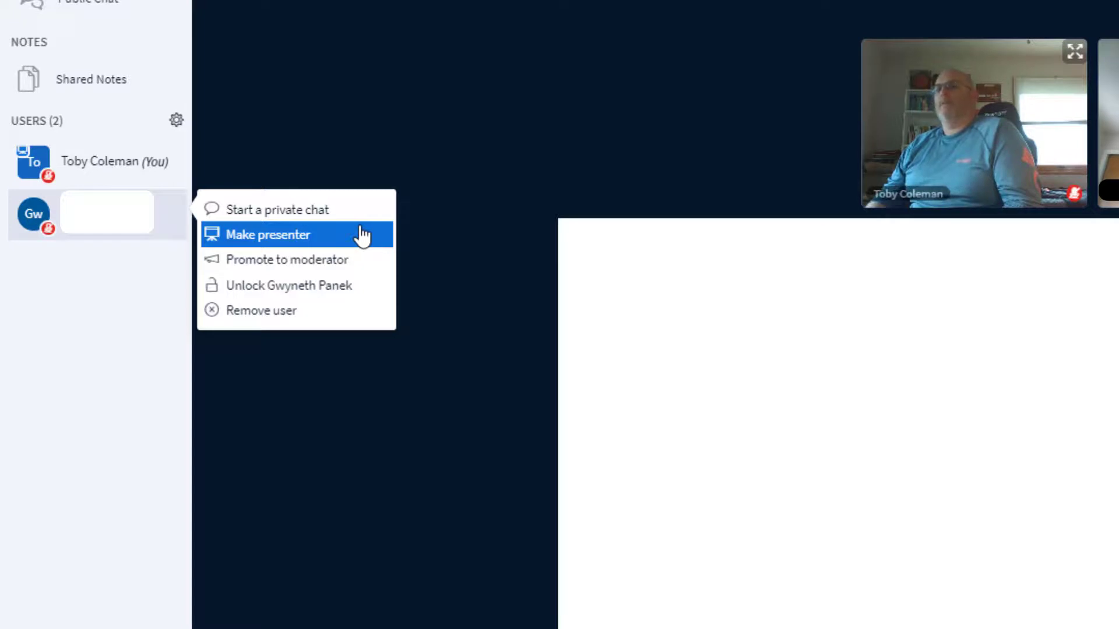
mouse_move(328, 293)
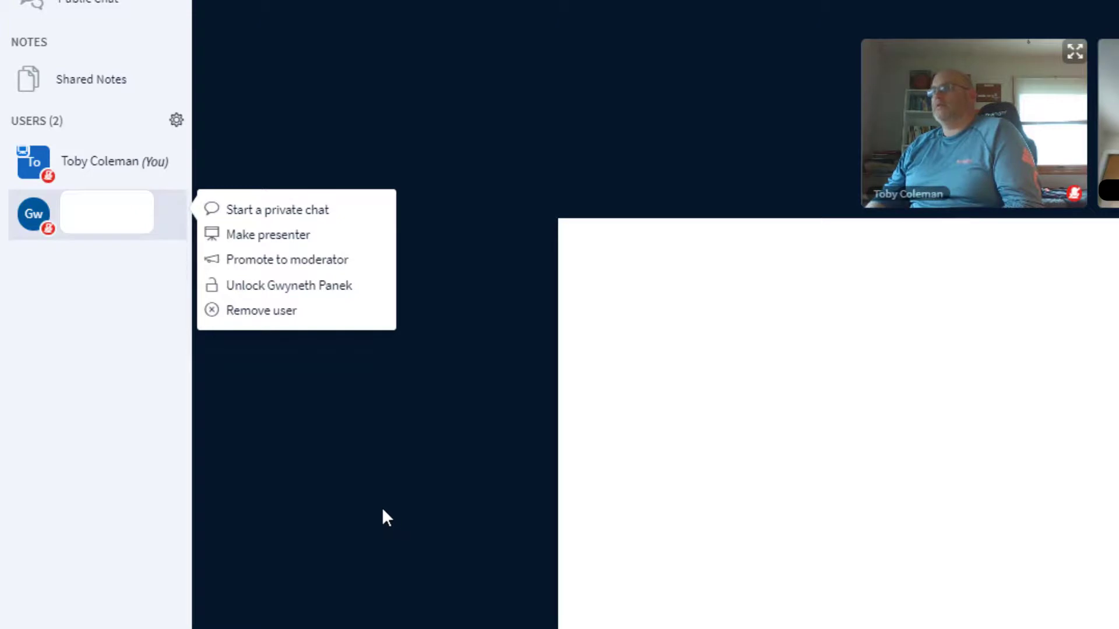
mouse_move(326, 482)
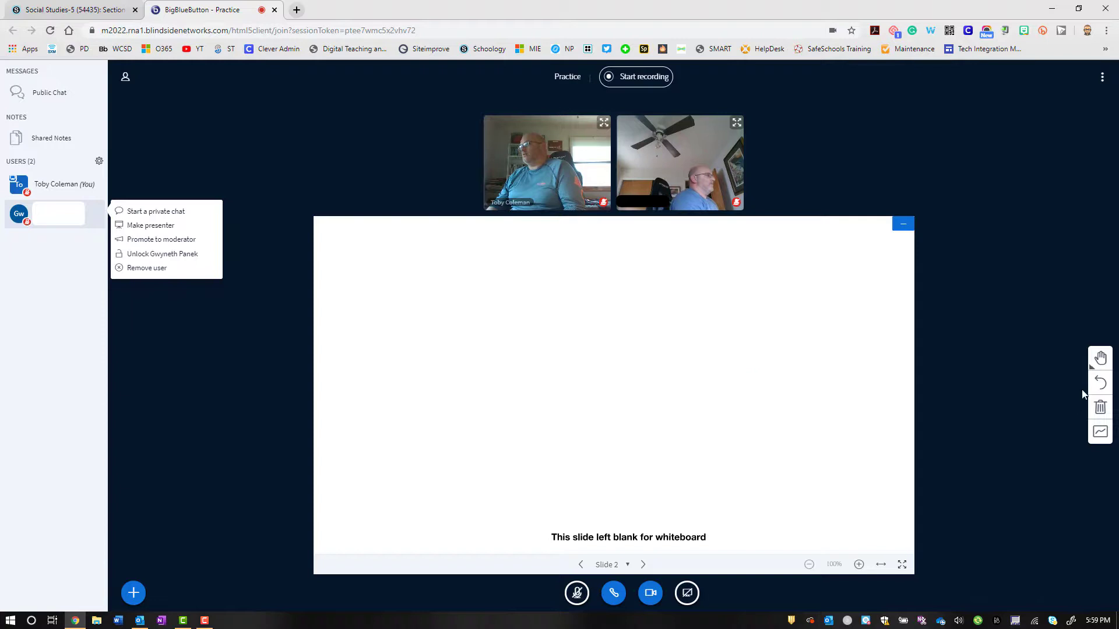
mouse_move(1100, 431)
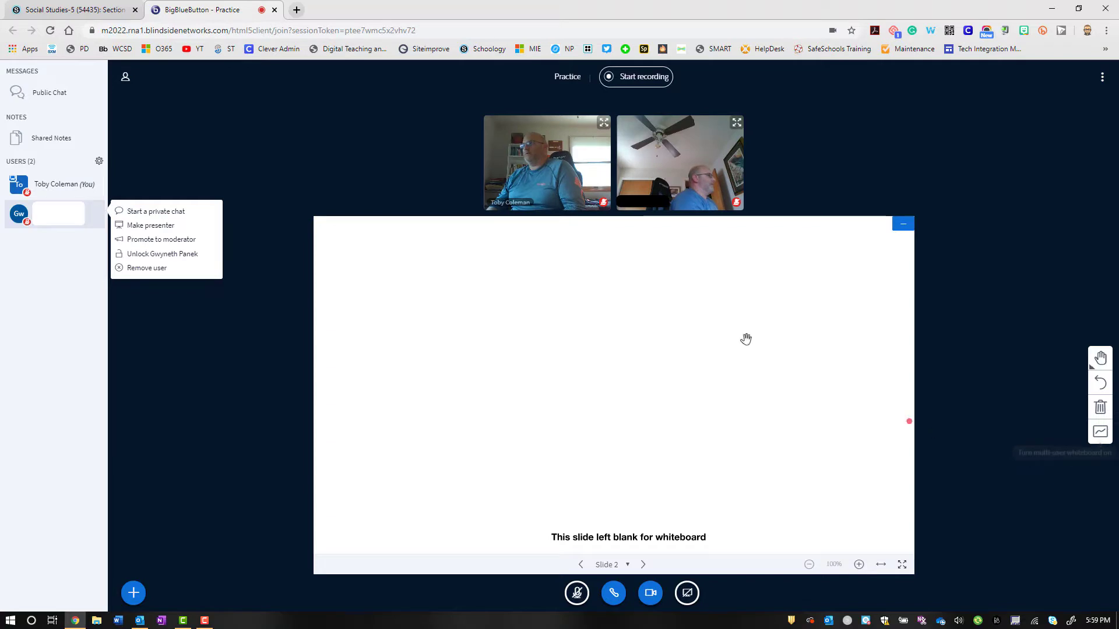
mouse_move(519, 414)
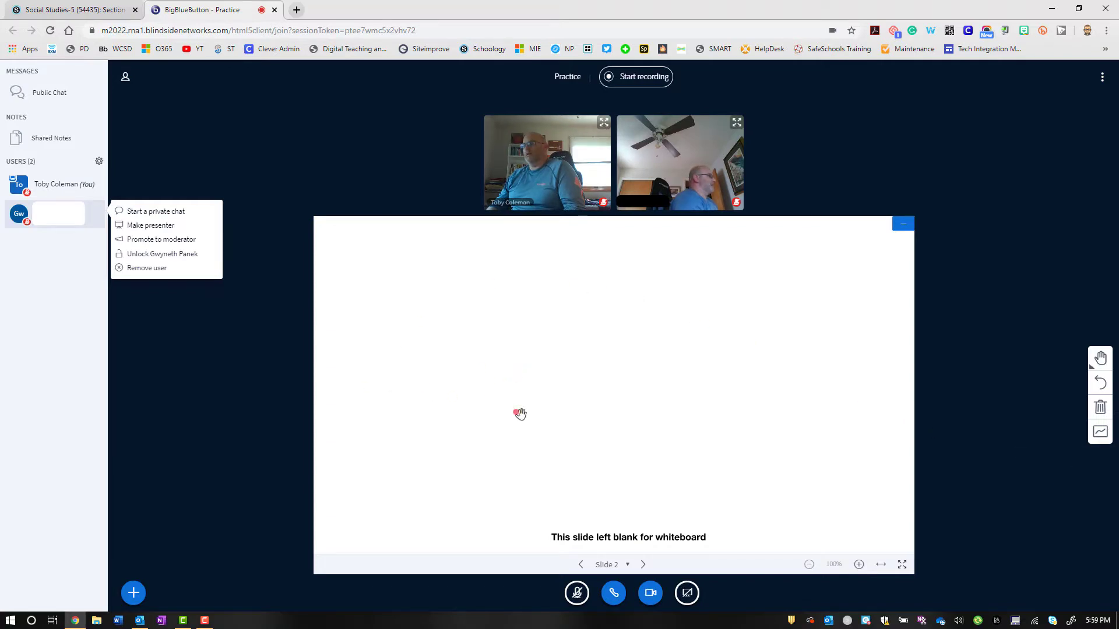